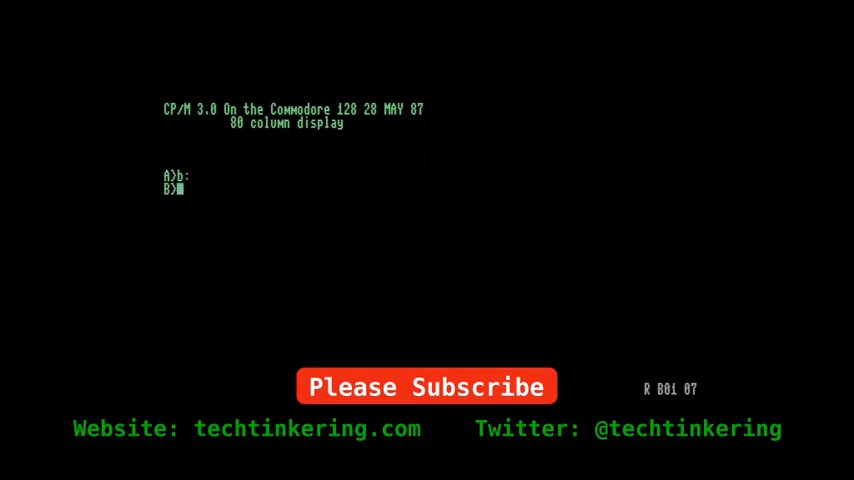
- List drive B's files with DIR and begin the TYPE MISSION.BAS command
text(dir)
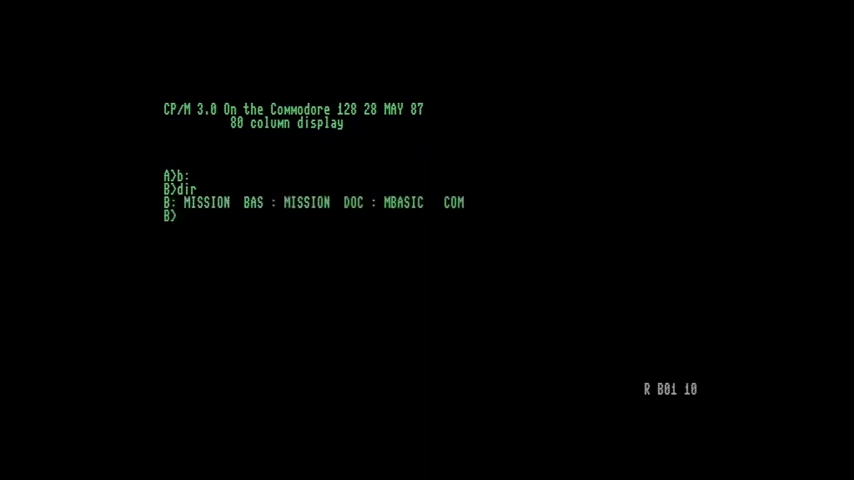
text(type mission.bas)
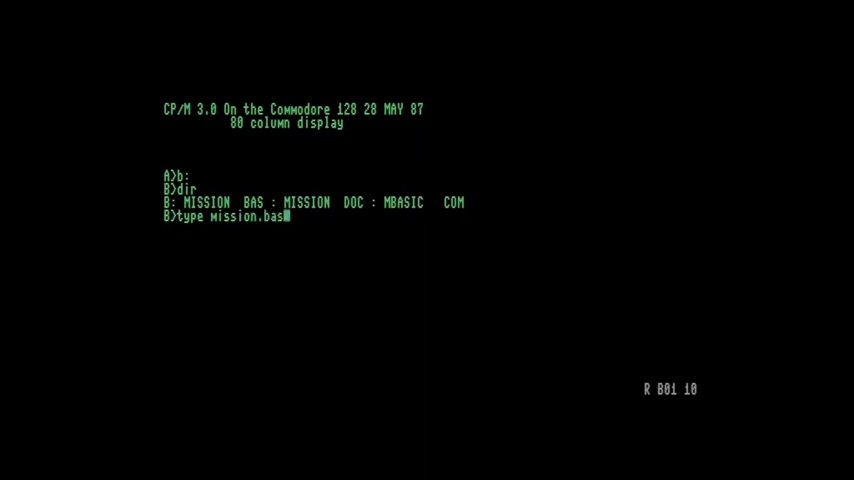
- Page through the MISSION.BAS source listing with RETURN until it reaches its end
key(enter)
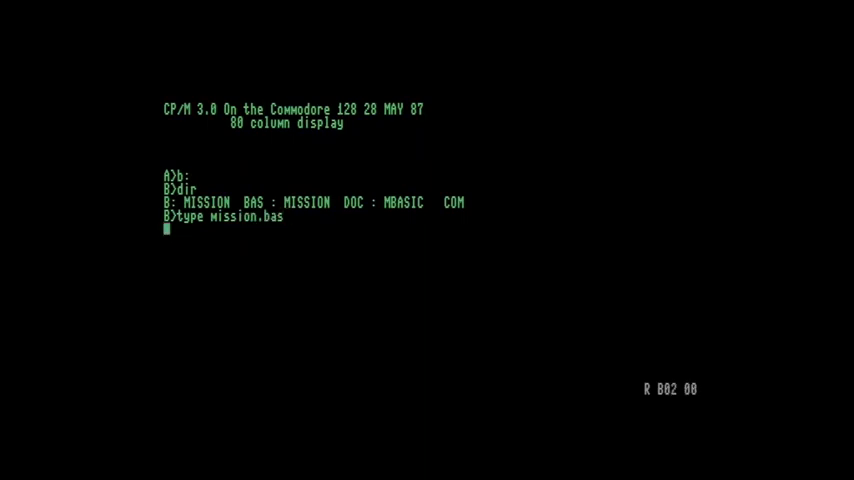
key(Return)
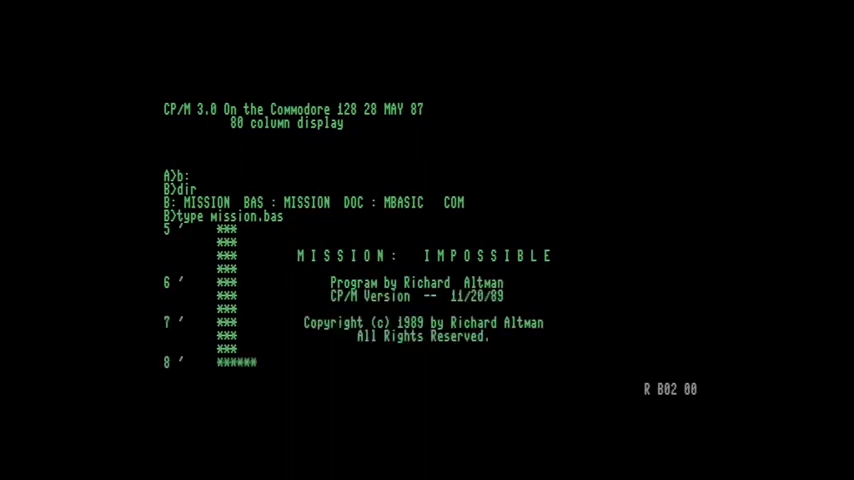
scroll(down, 3)
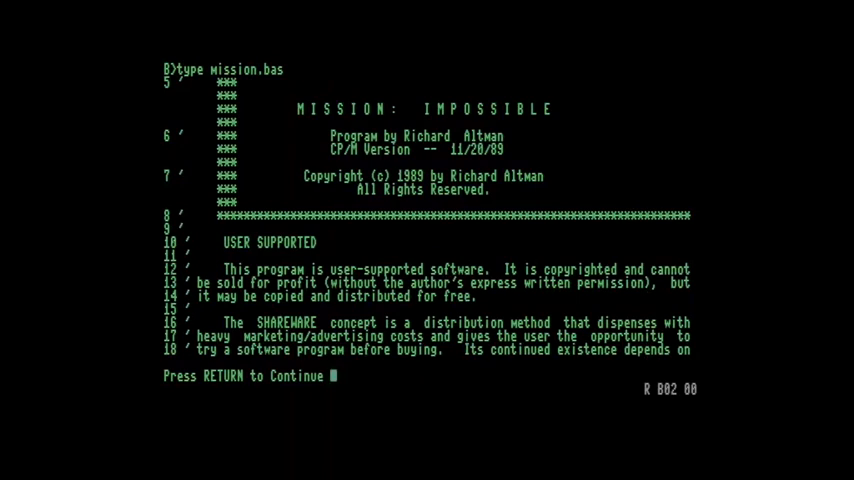
key(Return)
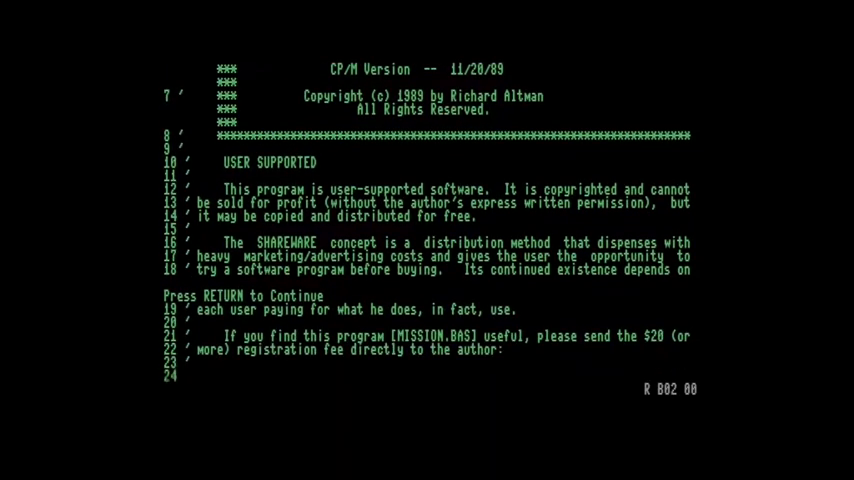
key(Return)
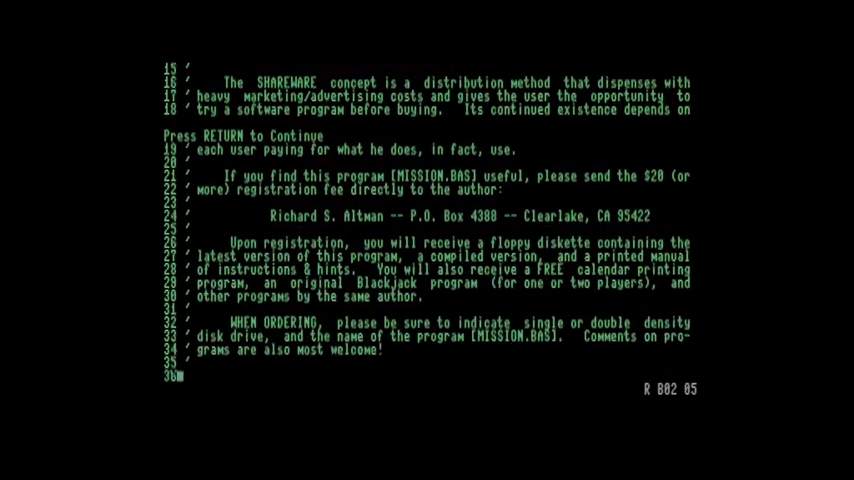
key(return)
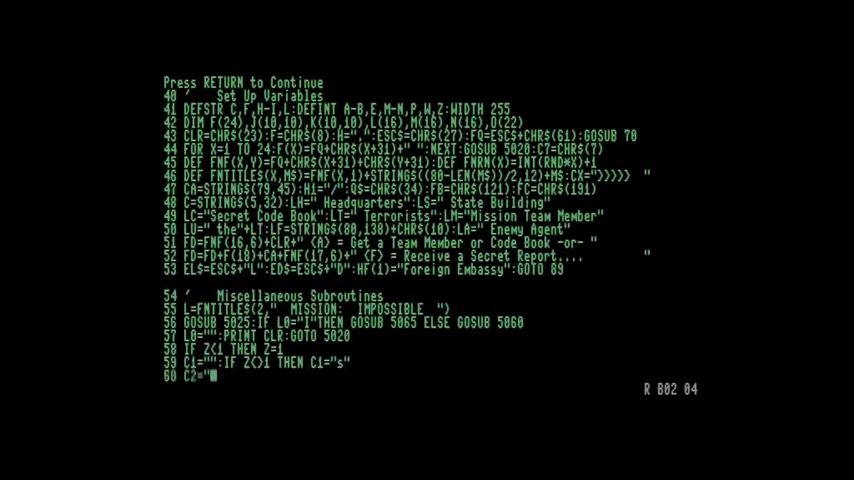
key(Return)
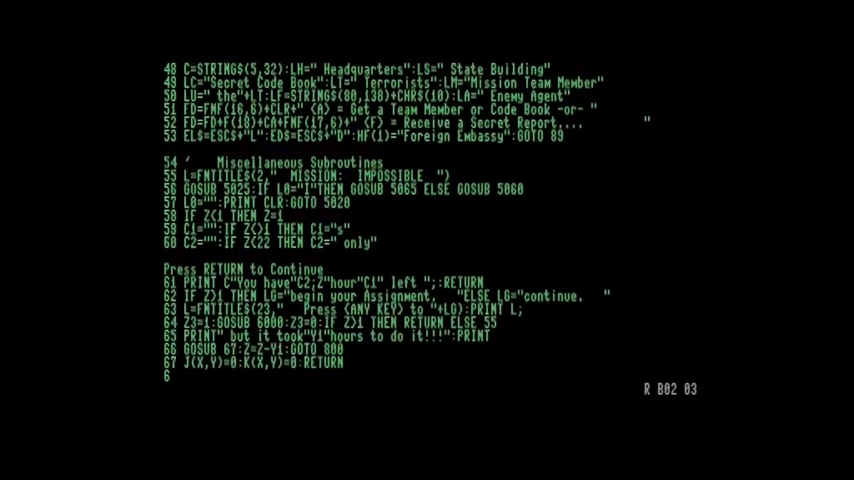
scroll(down, 3)
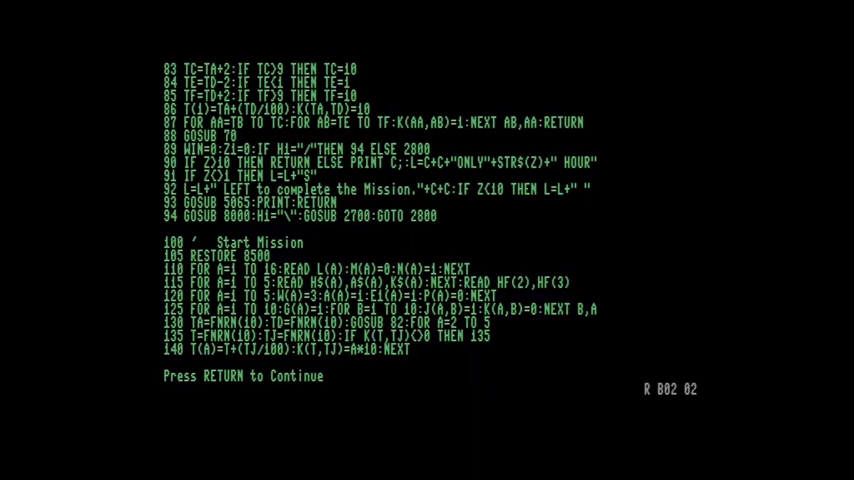
scroll(down, 3)
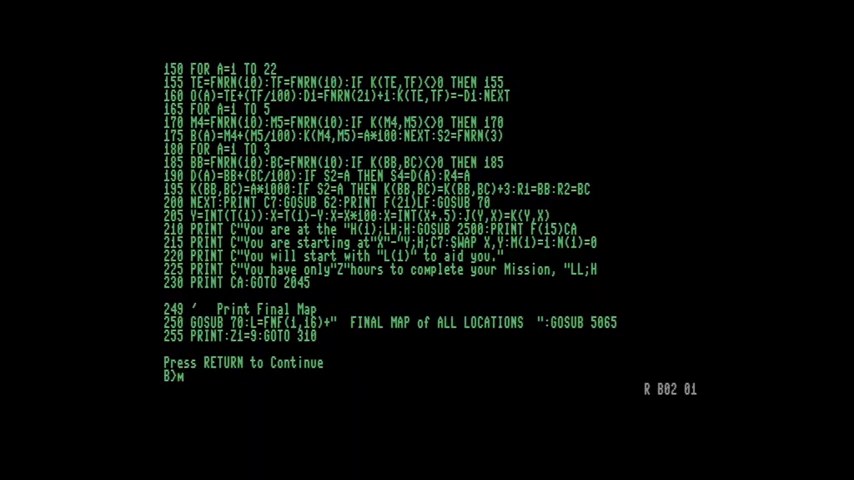
- Launch the game with 'basic mission', reaching the Mission Impossible title screen
text(basic)
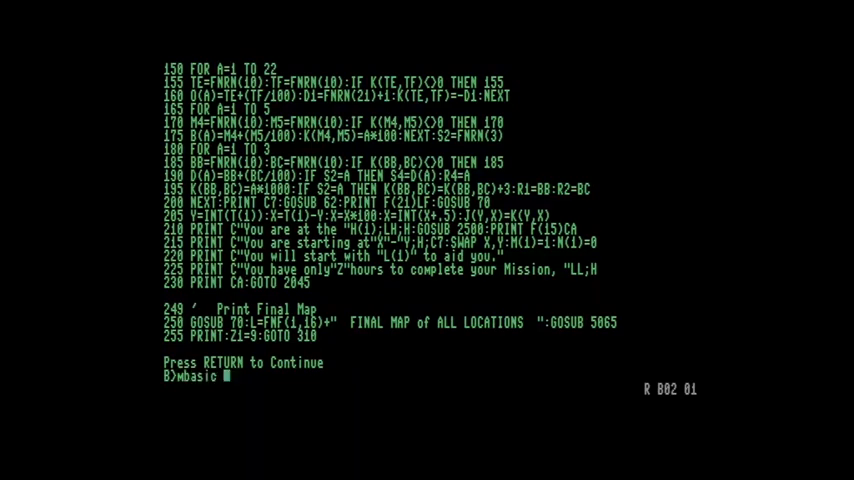
text(mission)
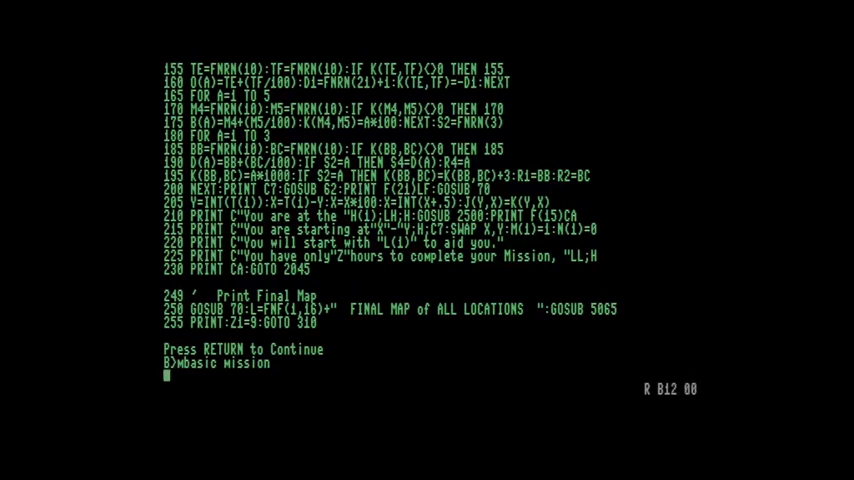
key(Return)
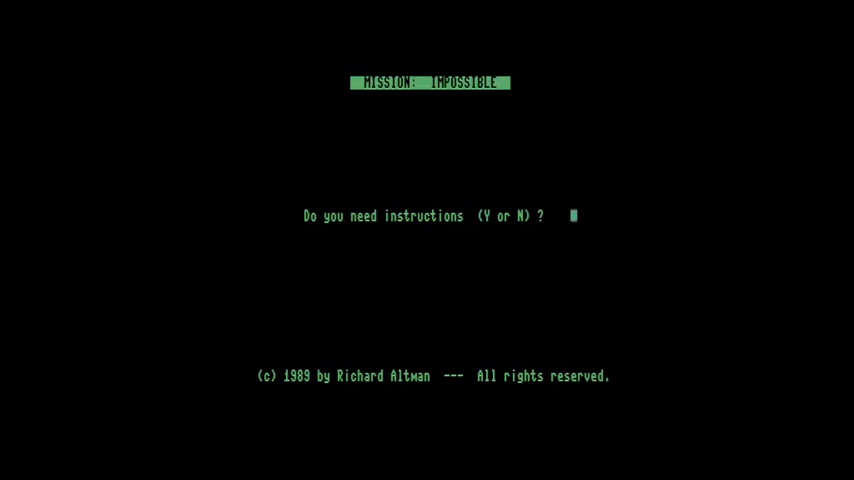
- Answer Y to view the instructions and page through them to the Mission Leader prompt
text(Y)
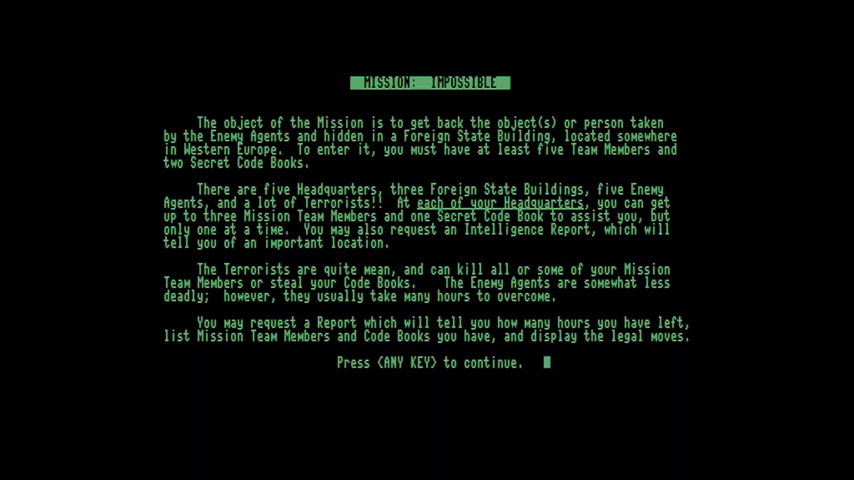
key(enter)
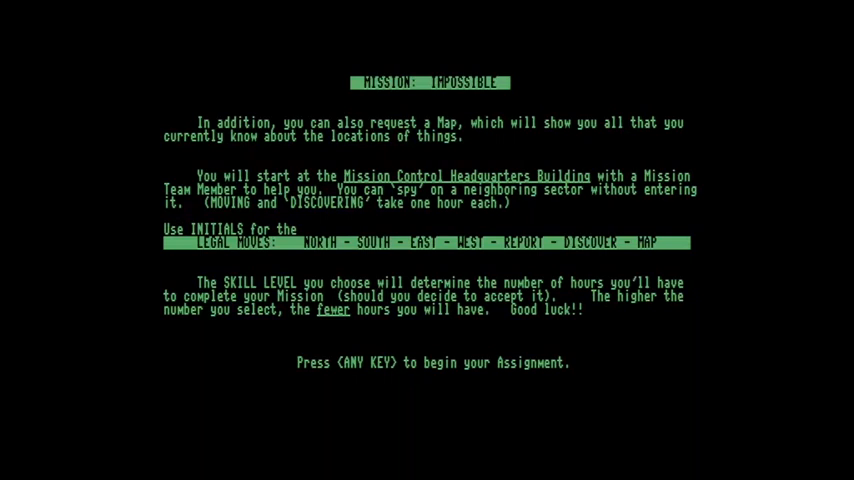
key(enter)
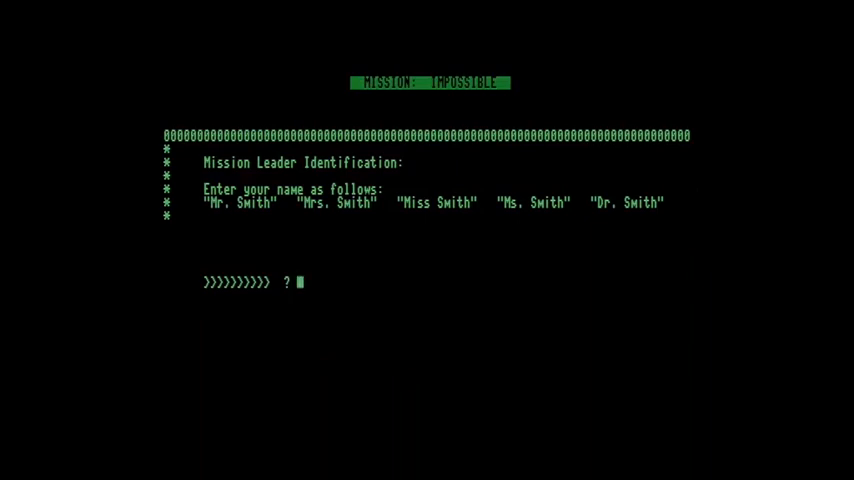
- Enter 'Mr. Woodman' as the Mission Leader name
text(Mr)
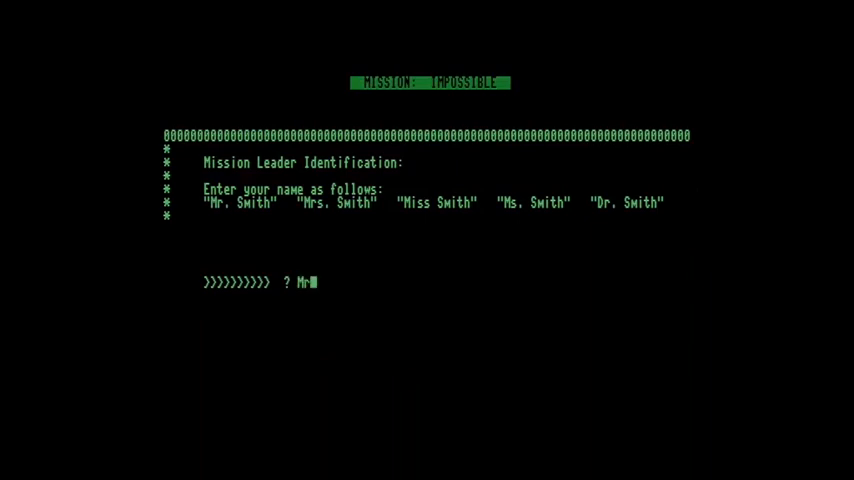
text(. Woo)
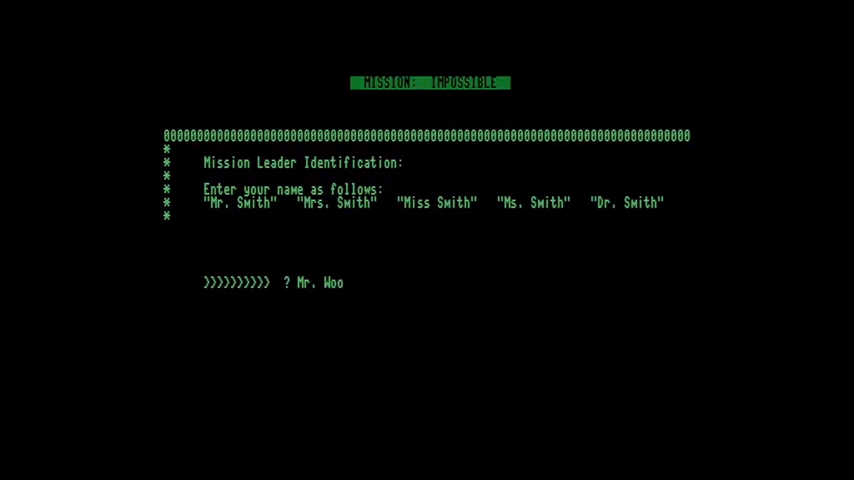
text(dman)
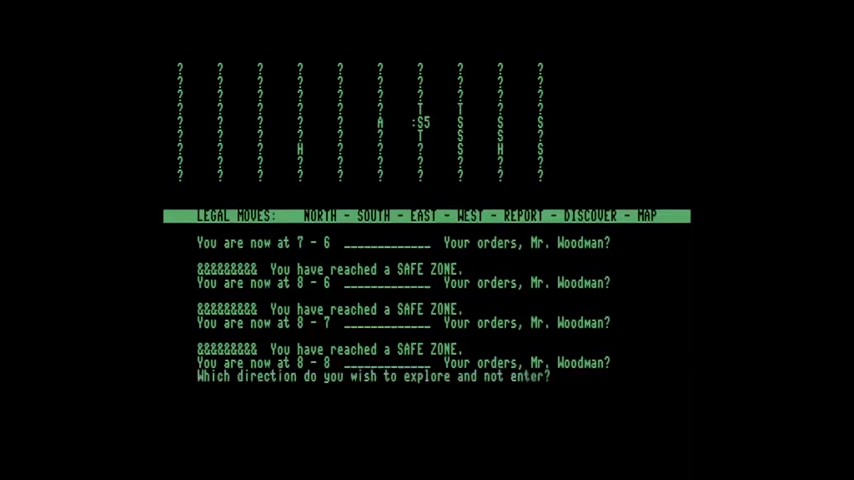
- Explore West with the DISCOVER order without entering the sector
text(West)
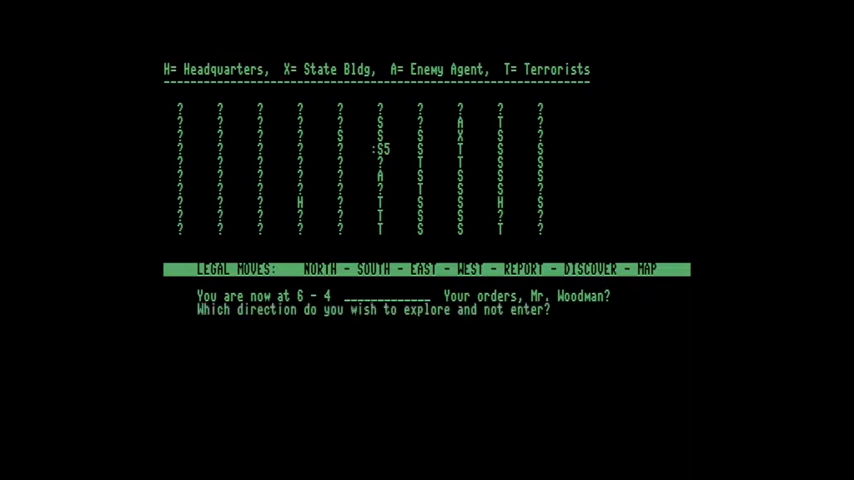
- Explore South with DISCOVER, revealing the Enemy Agent below 6 - 4
text(South is an Enemy Agent.)
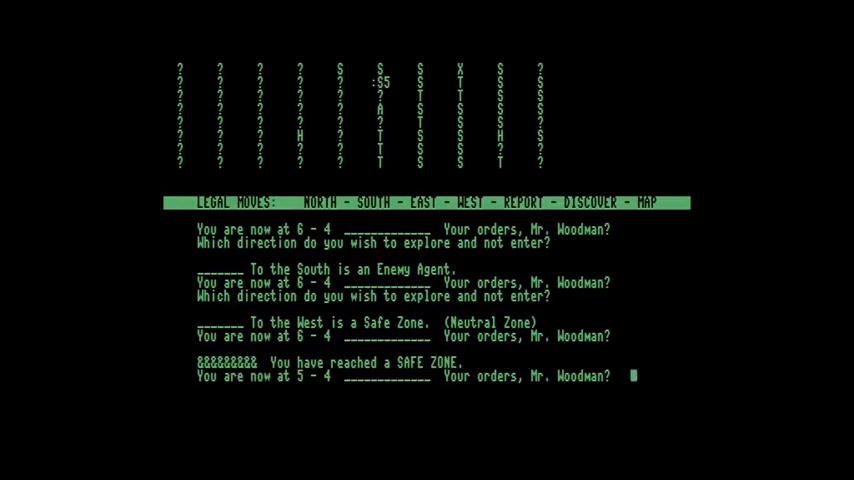
key(enter)
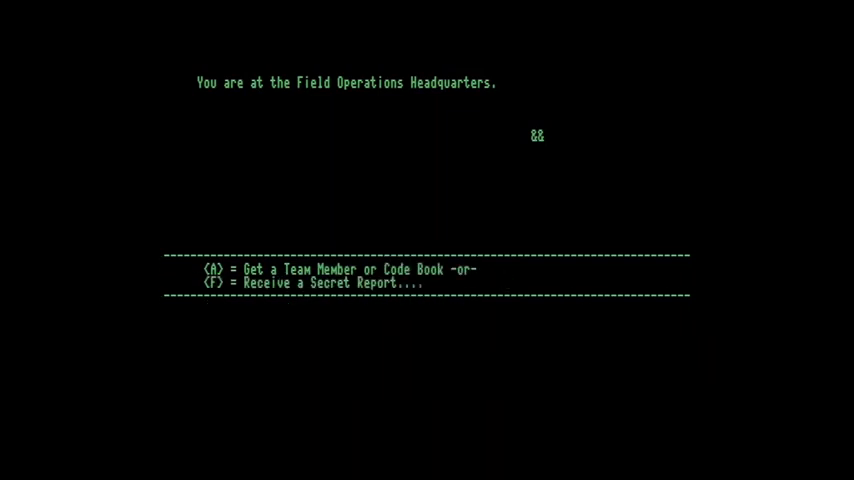
- Choose A at Field Operations Headquarters to get a team member or code book
key(A)
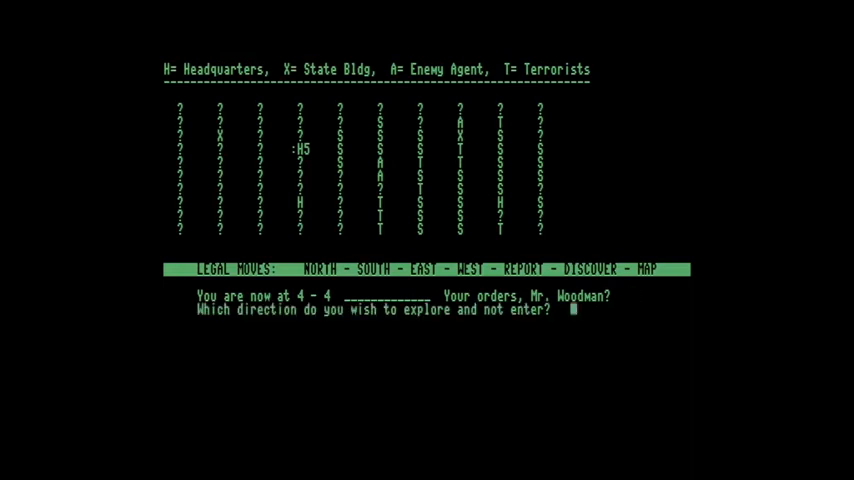
- Explore West from sector 4-4, after which time runs out and the mission ends
text(West)
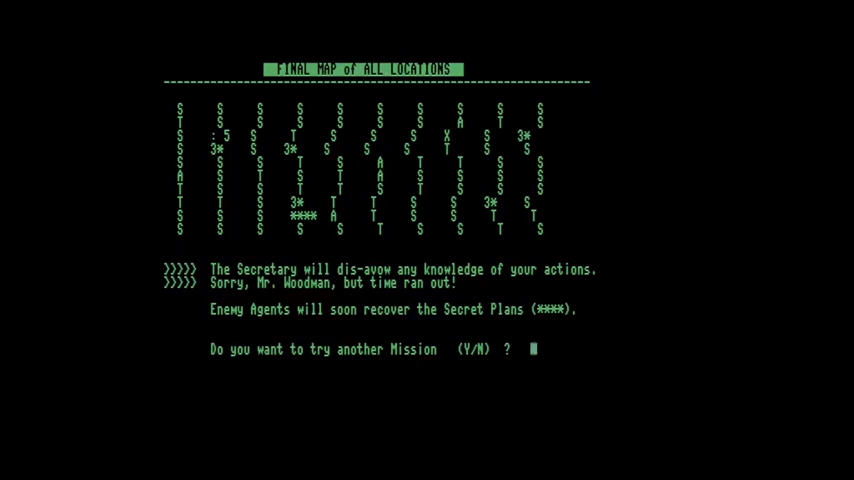
- Decline another mission with N and begin typing SYSTEM at MBASIC's Ok prompt
text(N)
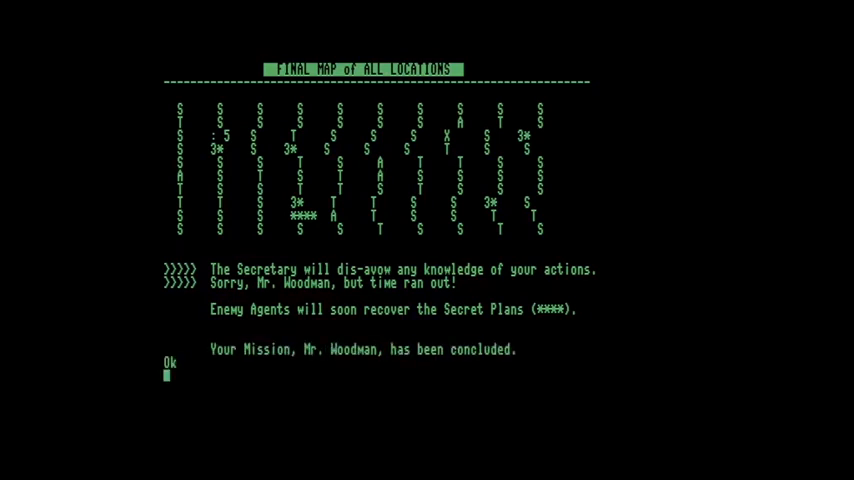
text(syste)
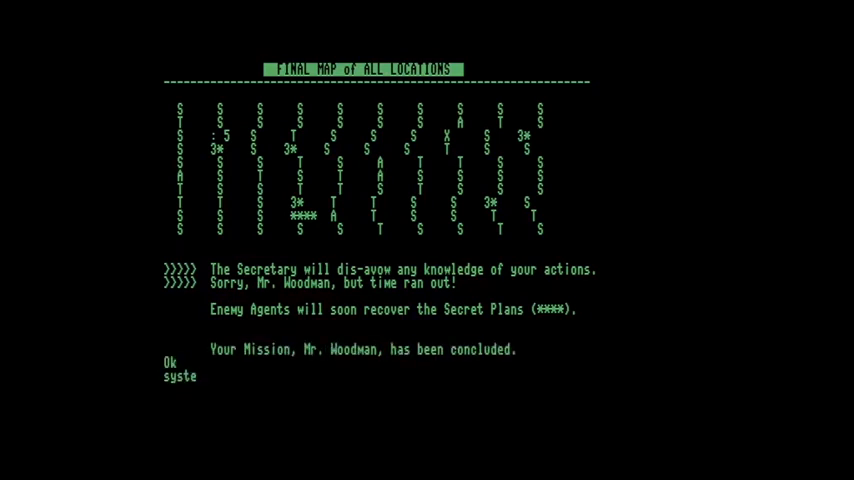